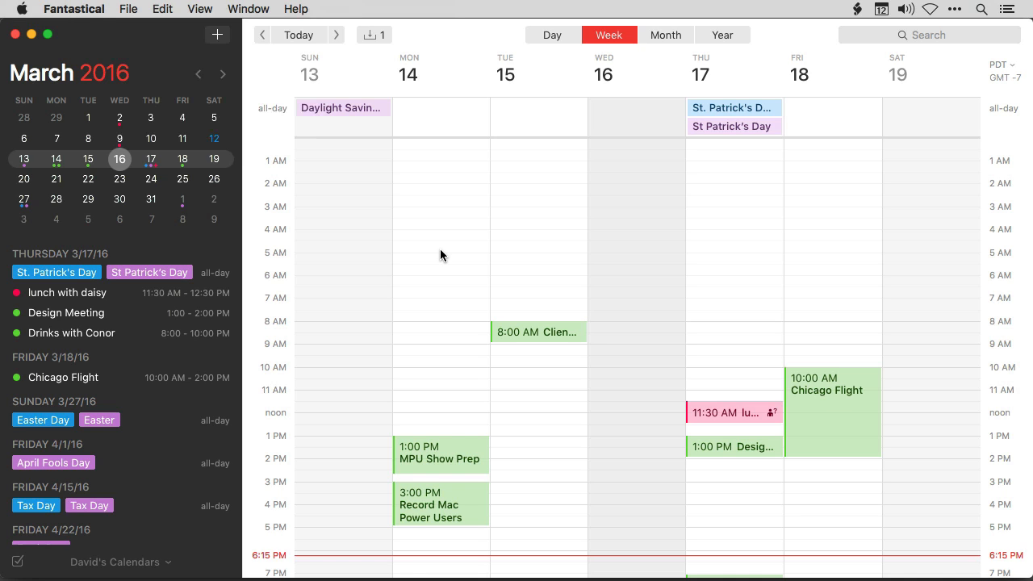
Start printing the March 13–19 week view from the File menu
left_click(127, 9)
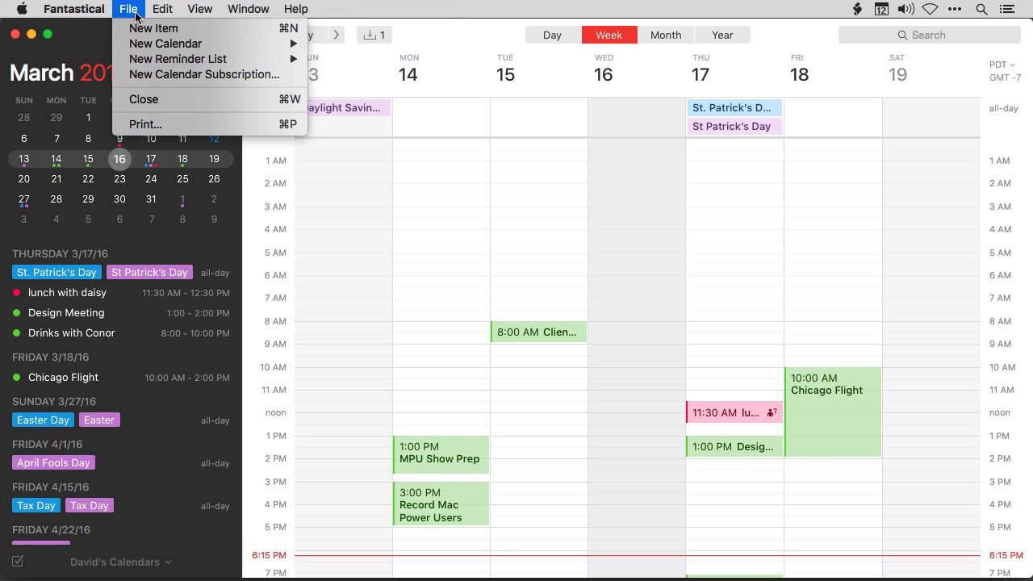
mouse_move(146, 124)
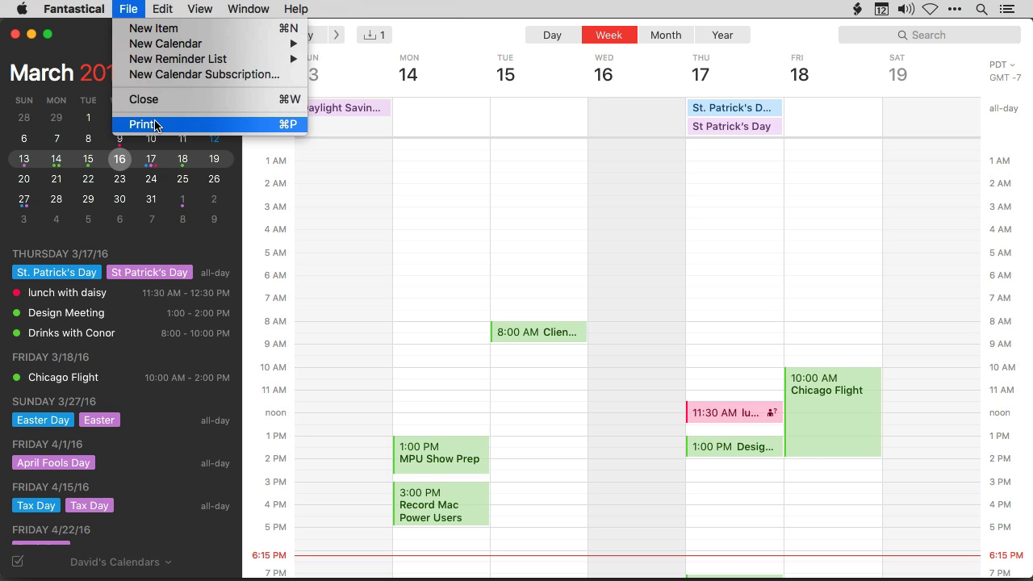
mouse_move(276, 136)
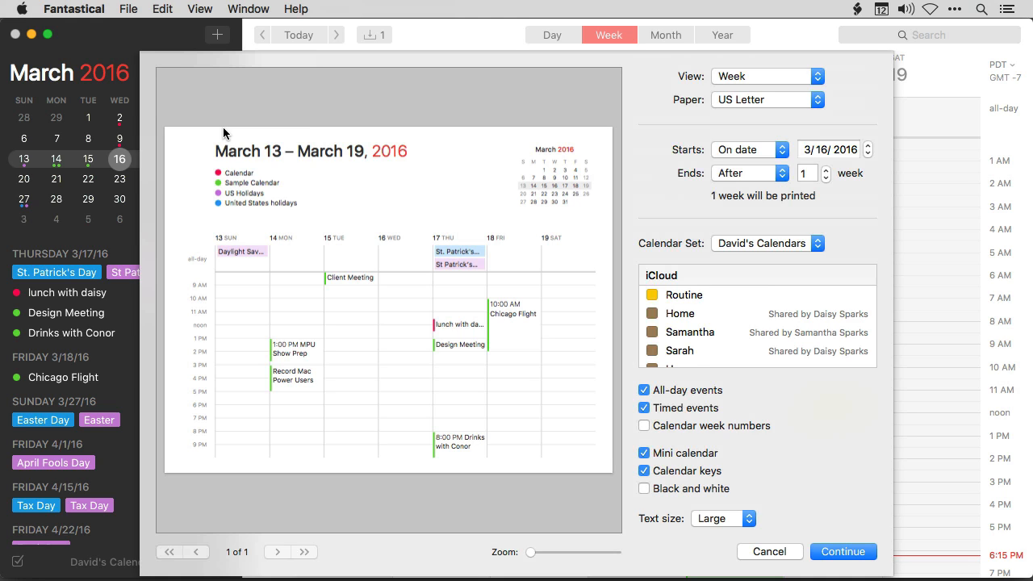
mouse_move(233, 119)
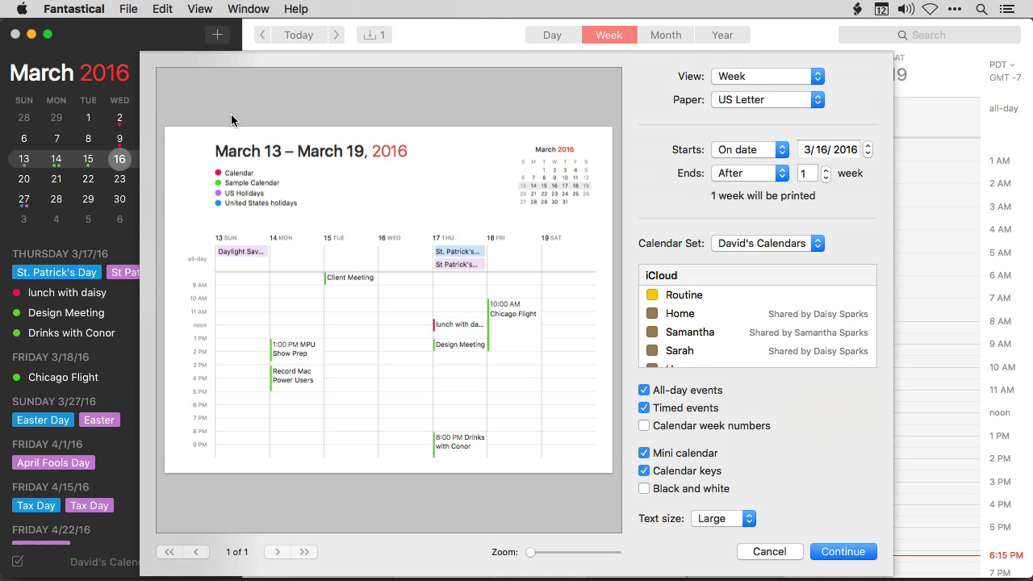
mouse_move(755, 87)
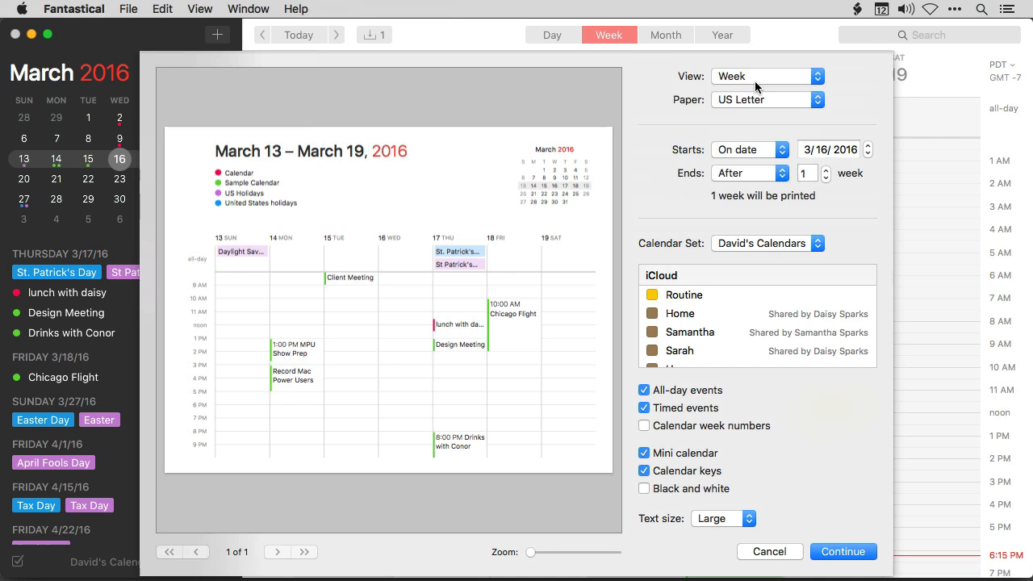
Preview the printout as a single Day layout, then as a whole Month layout
left_click(765, 76)
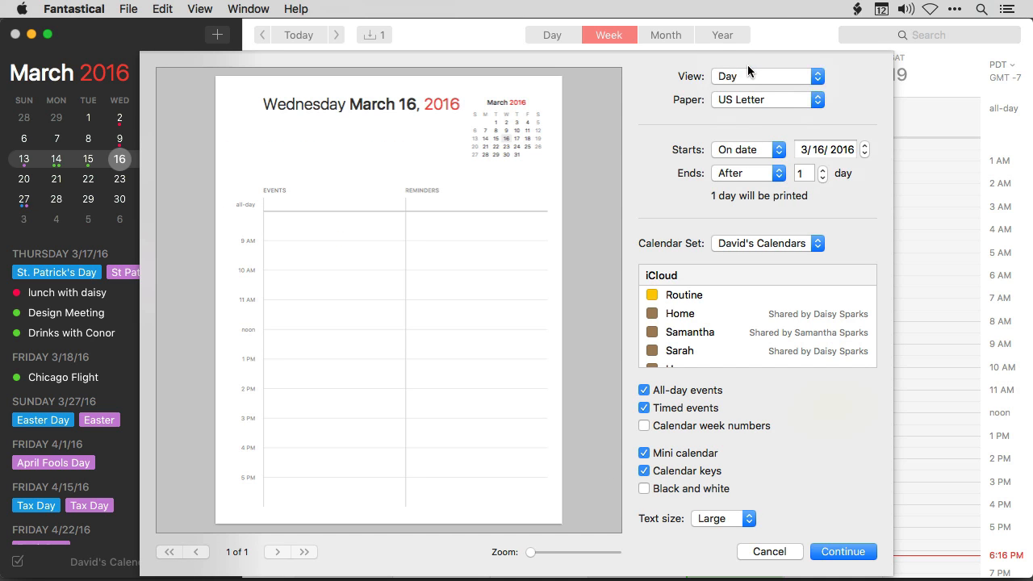
left_click(765, 76)
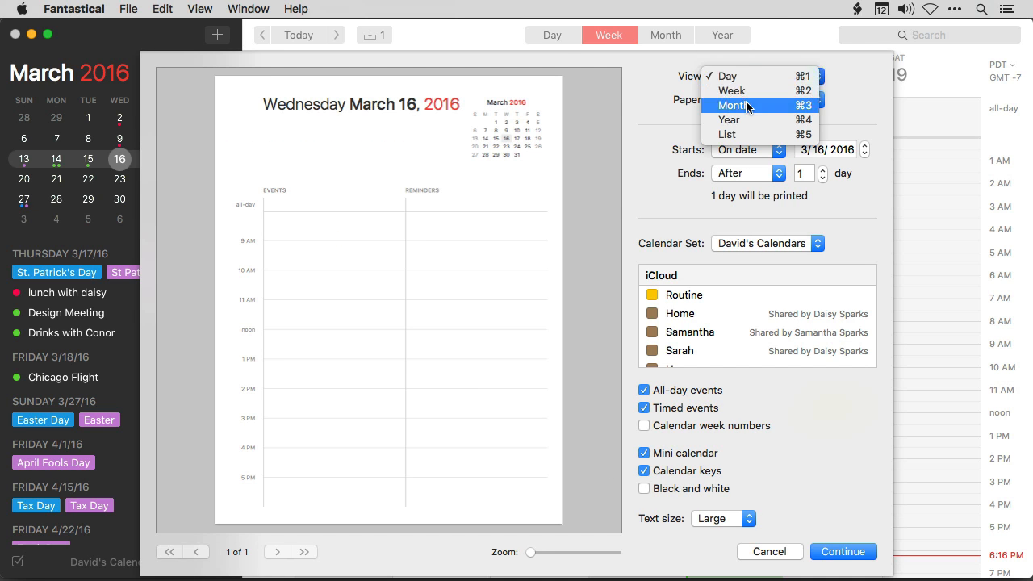
left_click(733, 105)
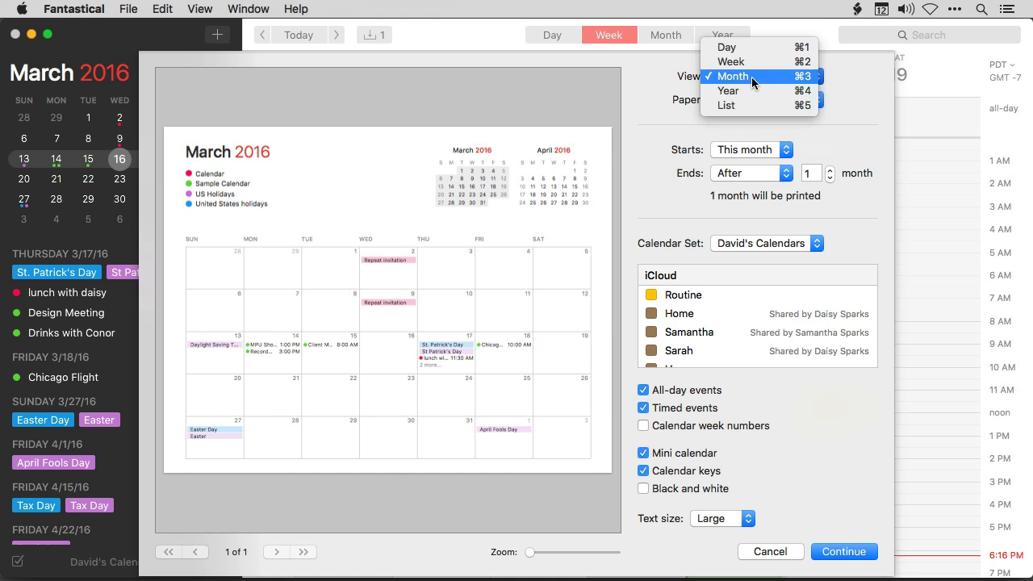
mouse_move(751, 91)
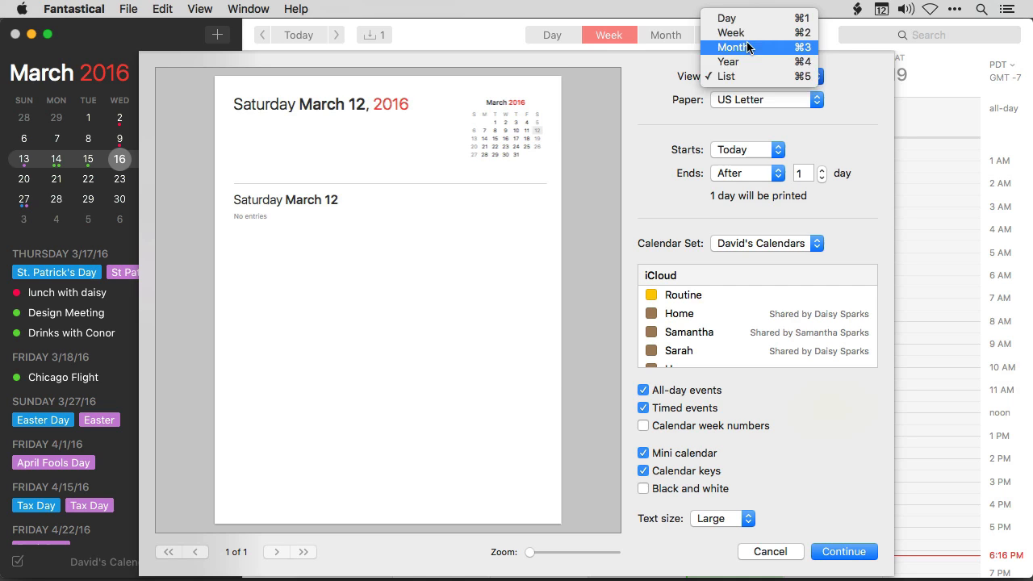
Switch the printout back to a Week layout
left_click(731, 33)
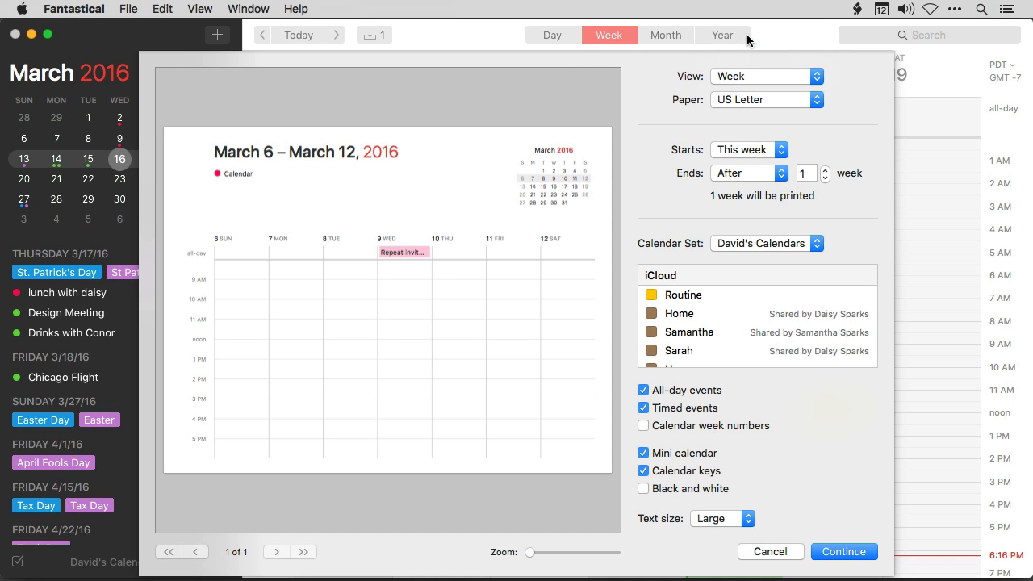
mouse_move(323, 232)
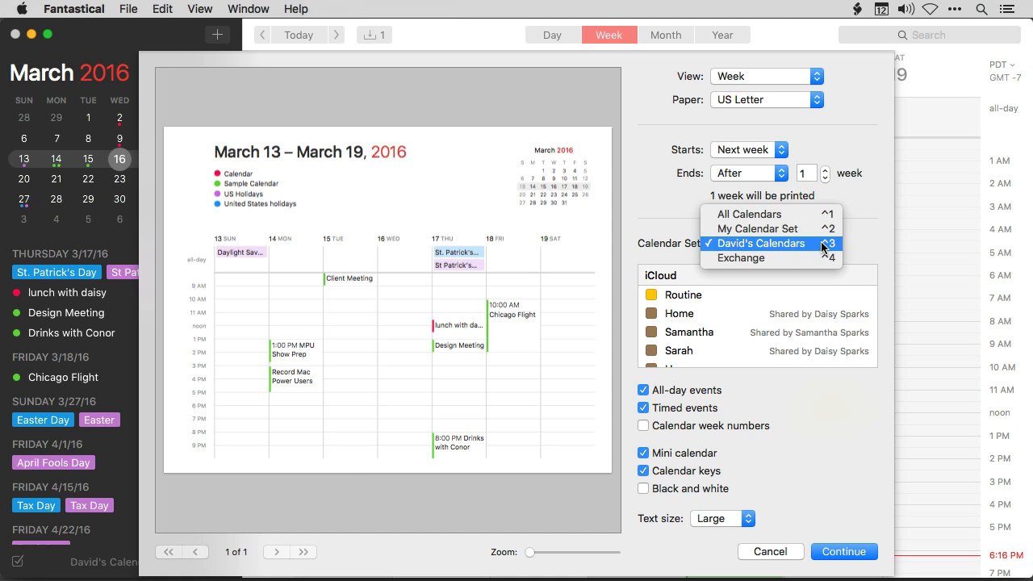
left_click(765, 242)
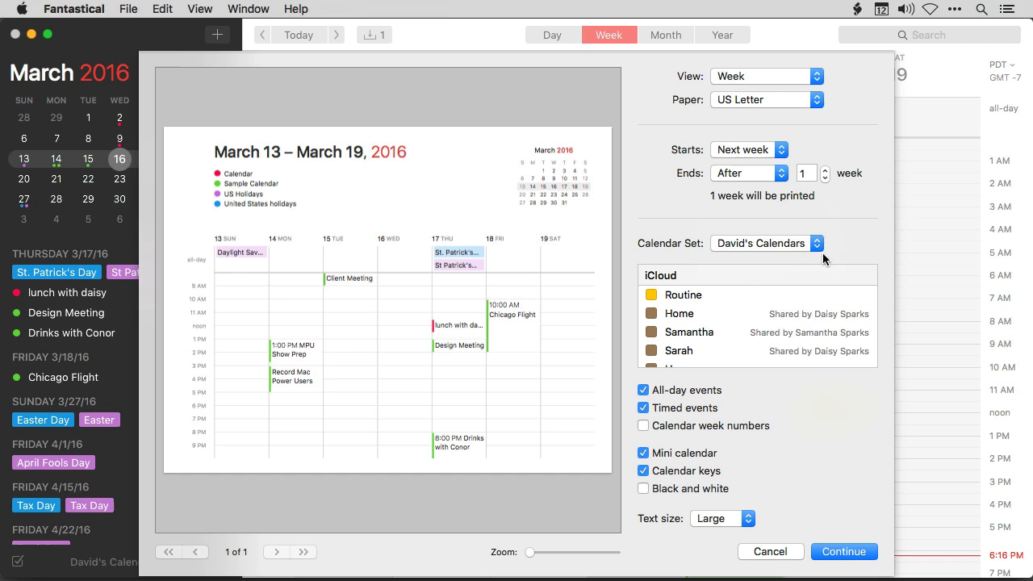
scroll("down", 3)
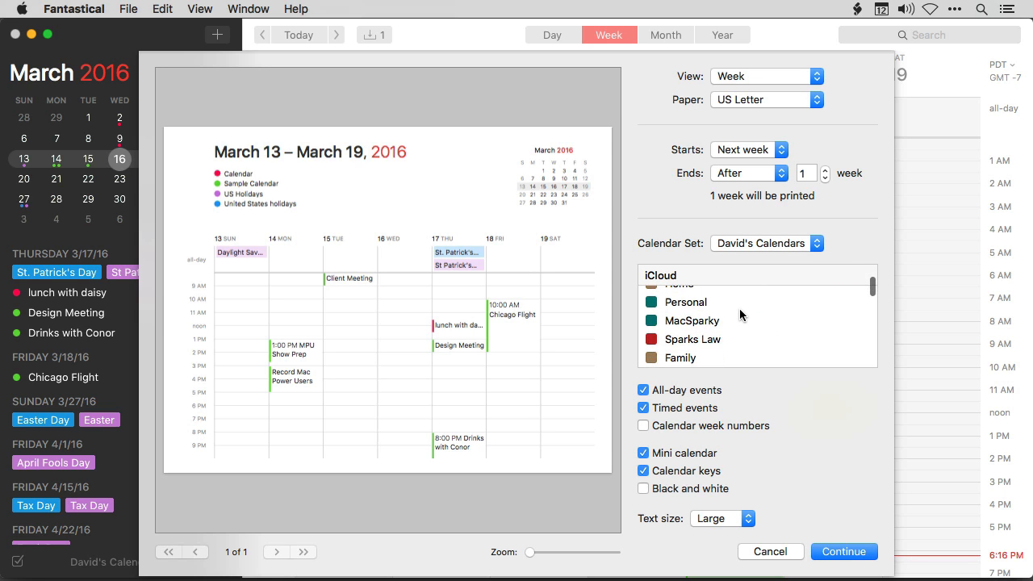
scroll("down", 3)
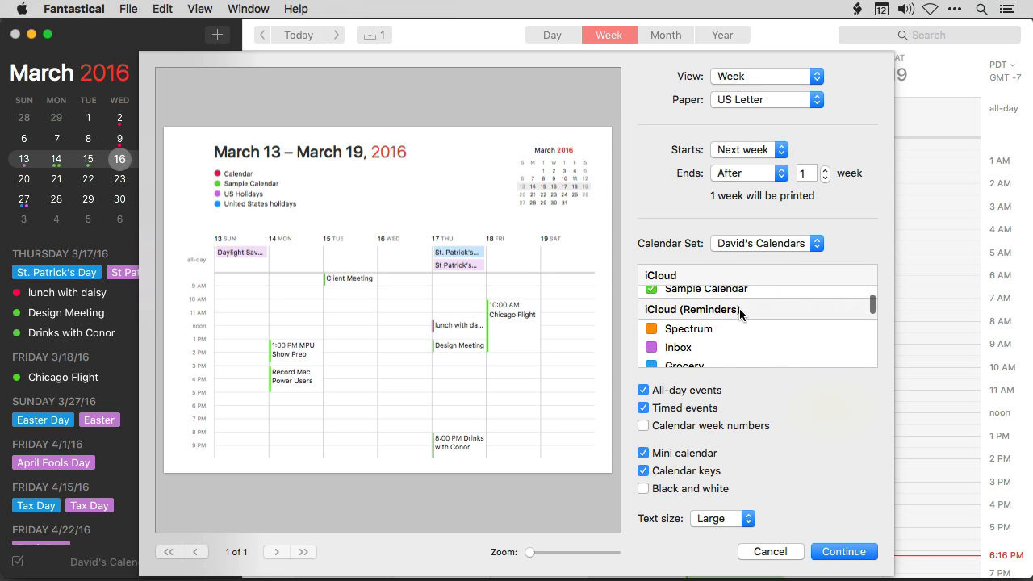
scroll("down", 3)
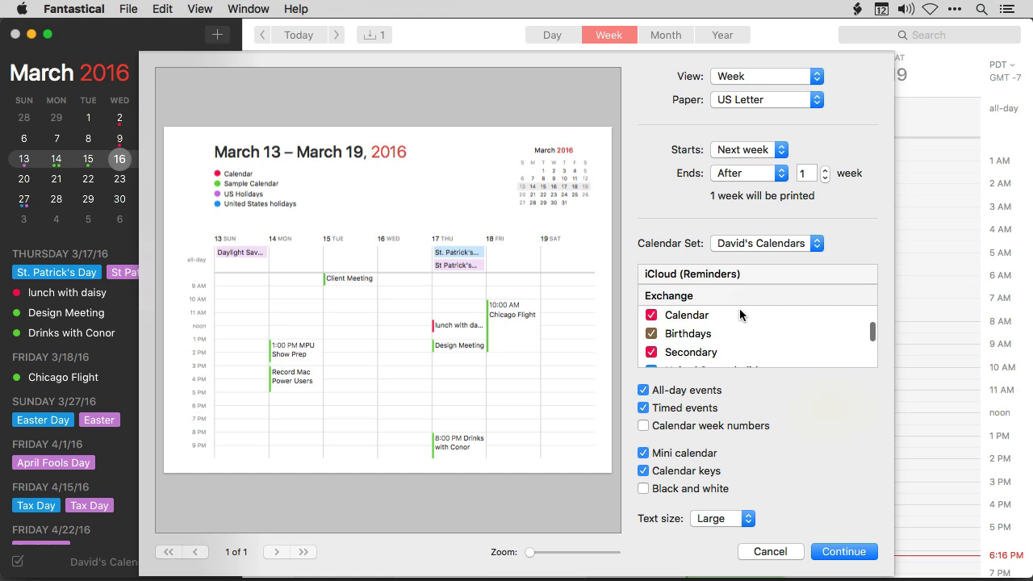
left_click(652, 315)
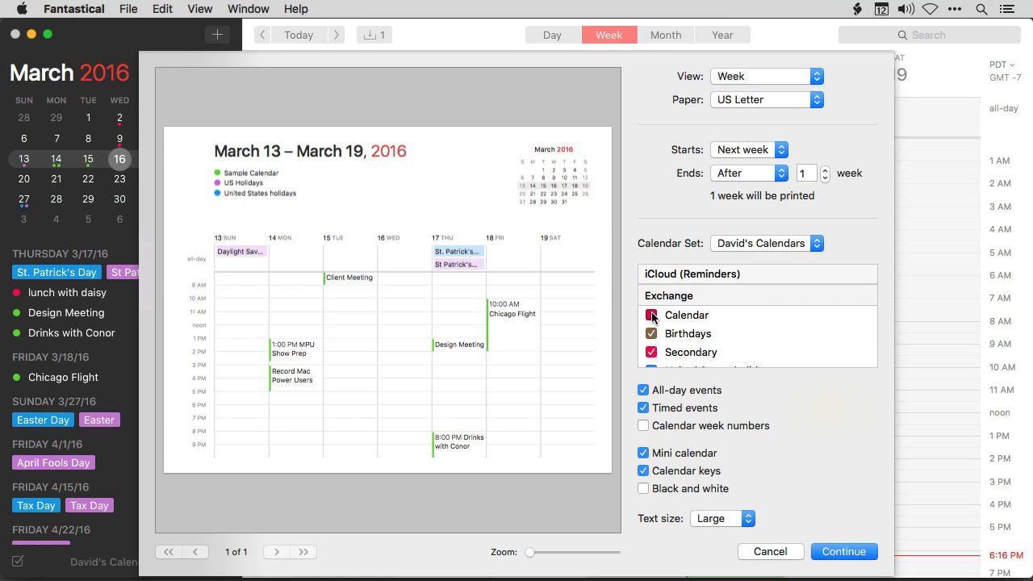
left_click(652, 315)
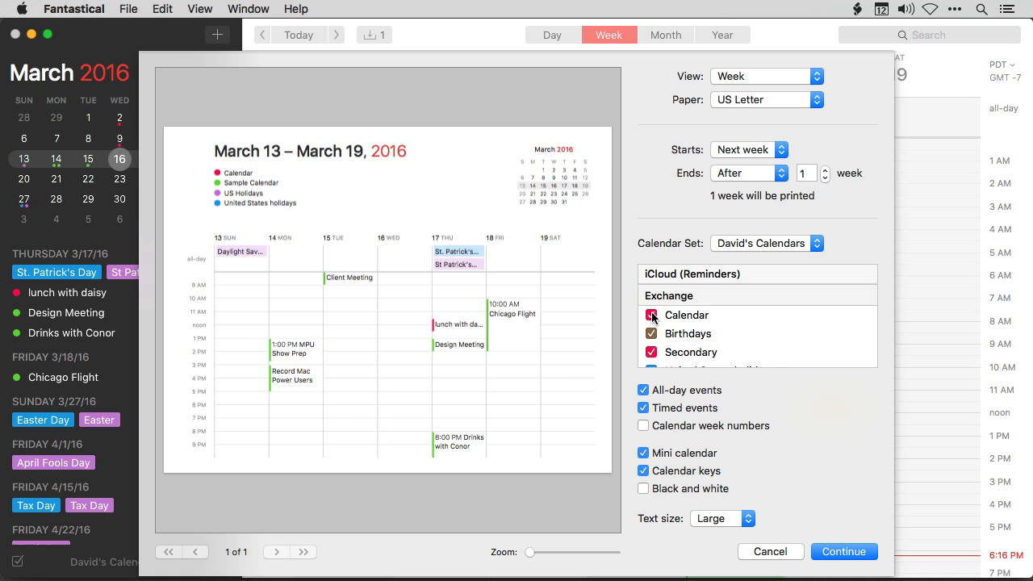
scroll("down", 3)
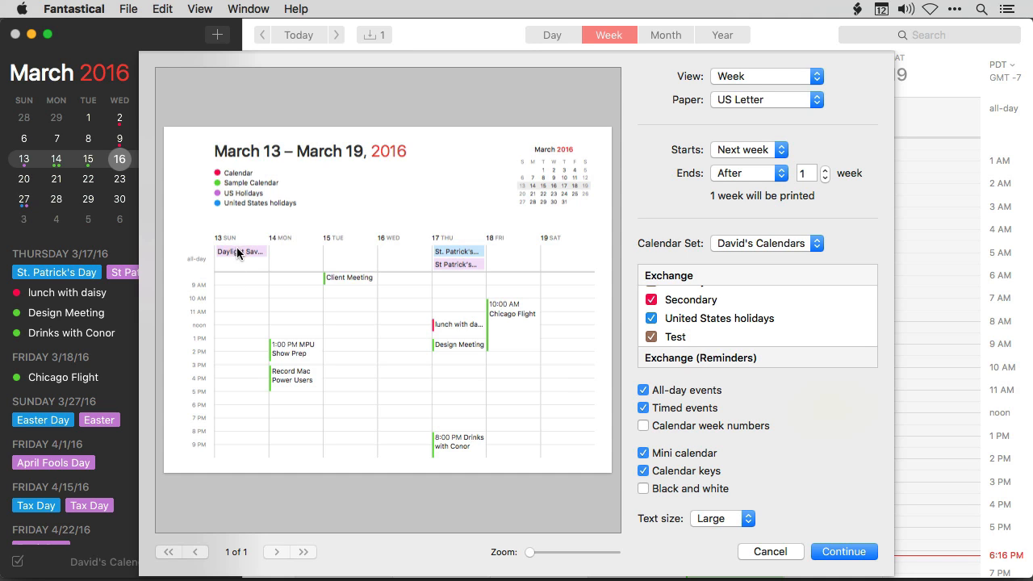
Toggle all-day events and timed events off and back on in the printout
left_click(642, 389)
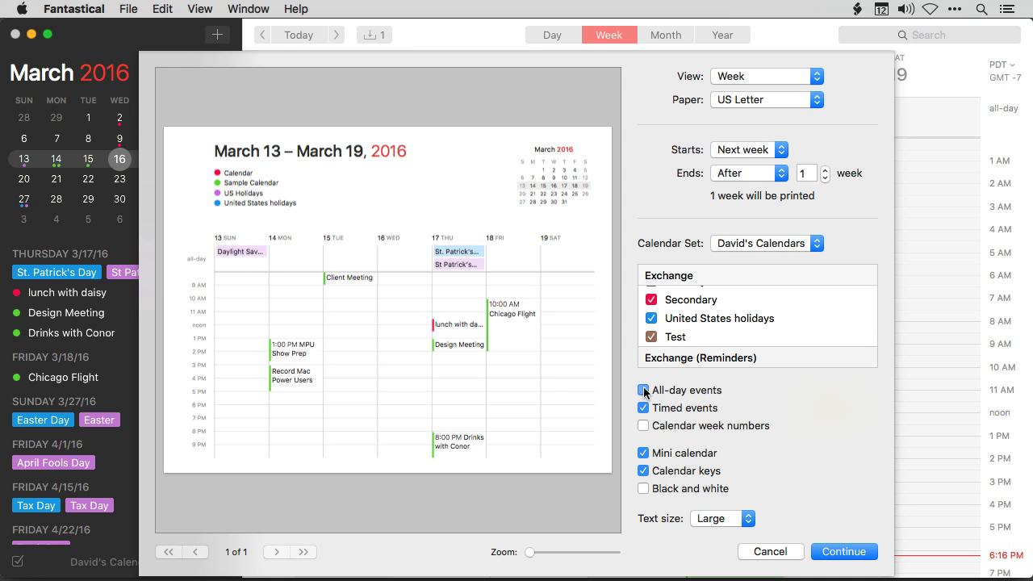
left_click(643, 389)
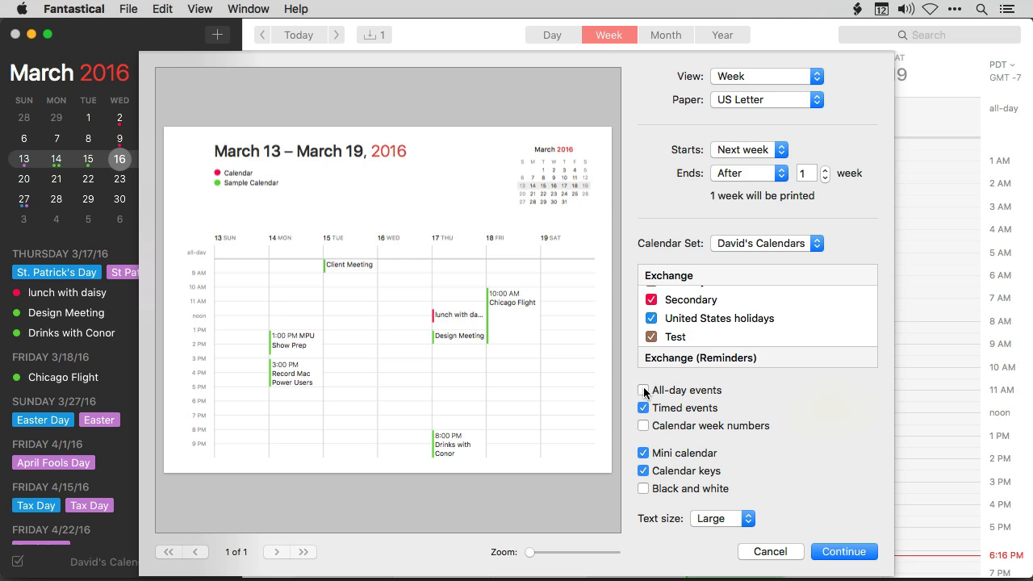
left_click(642, 389)
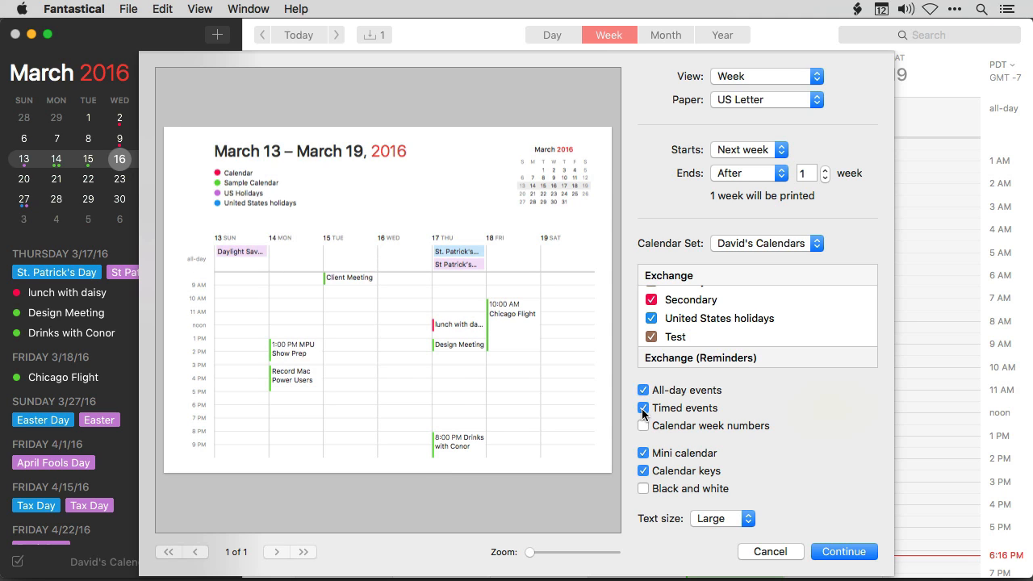
left_click(643, 407)
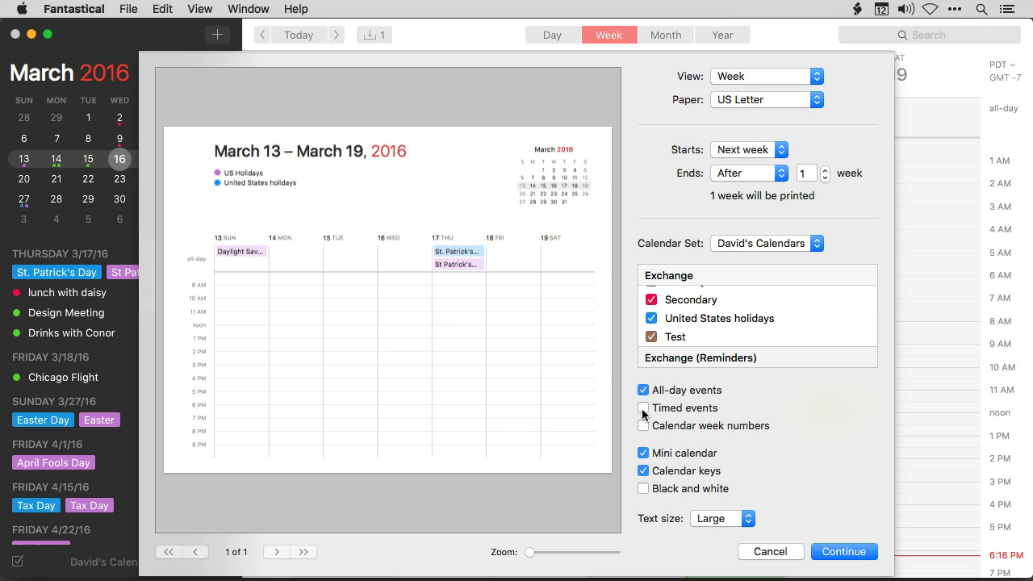
left_click(643, 407)
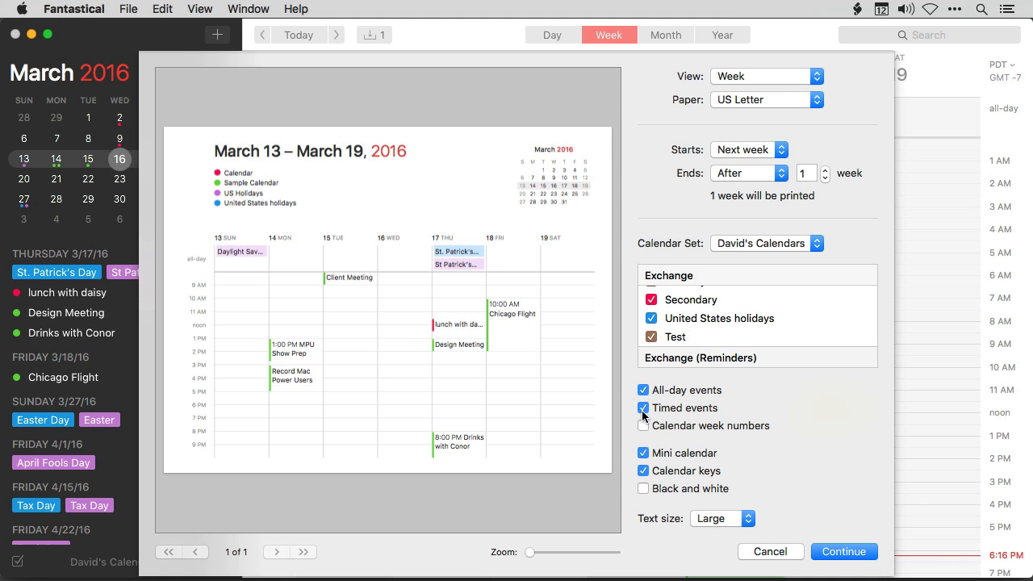
Leave calendar week numbers out of the printout while keeping the mini calendar
left_click(642, 427)
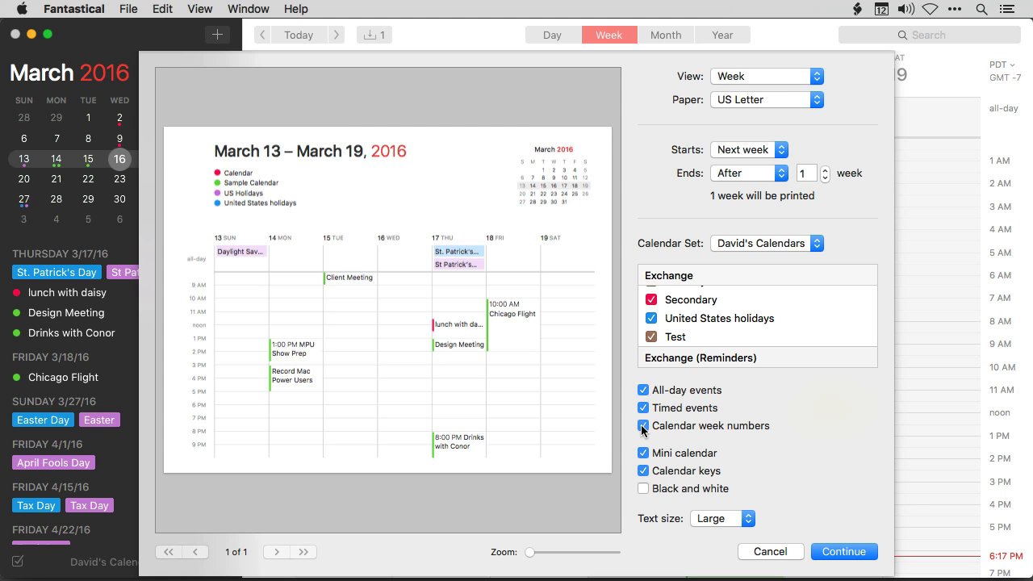
left_click(642, 426)
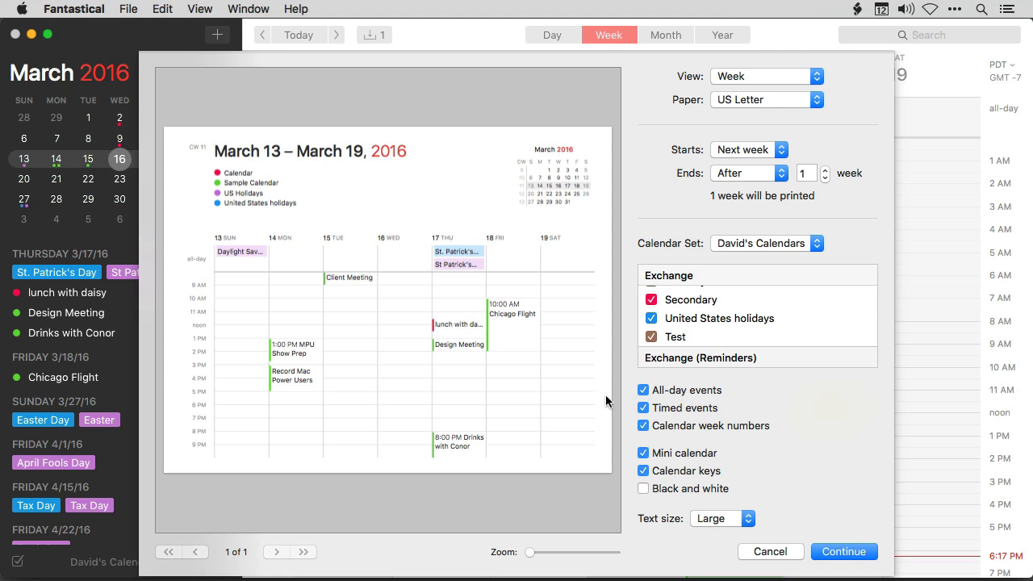
left_click(642, 426)
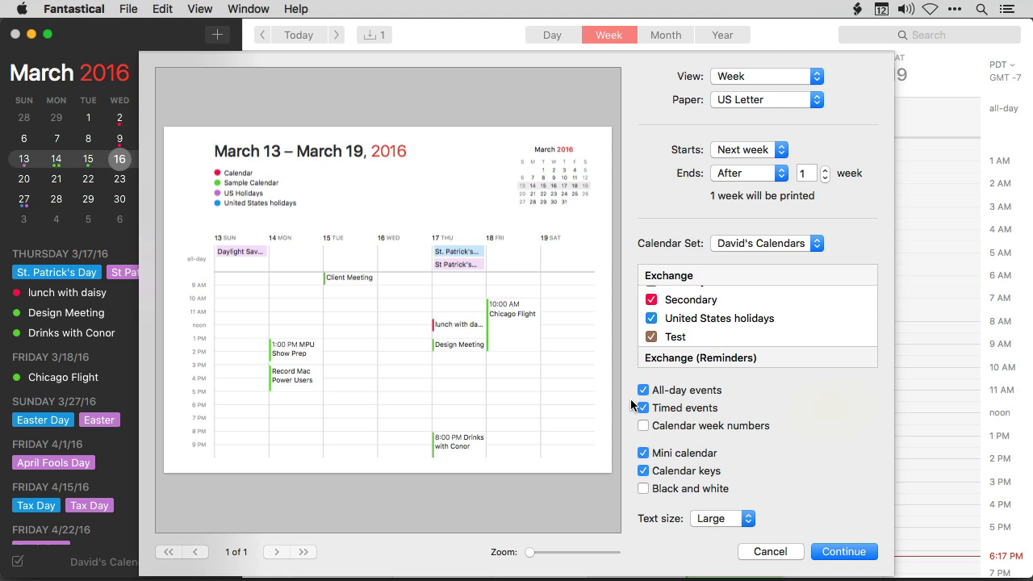
mouse_move(565, 345)
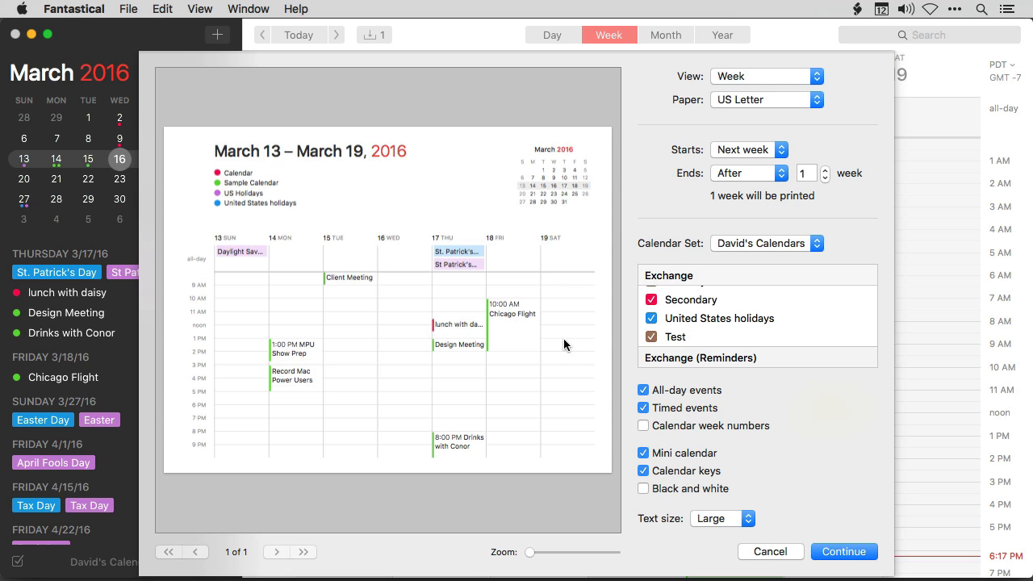
left_click(642, 452)
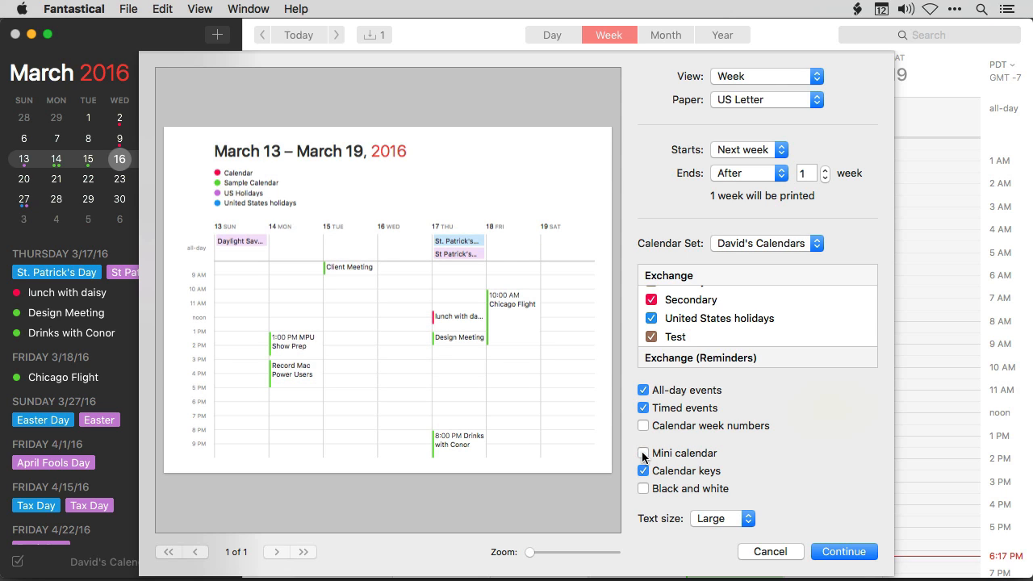
left_click(643, 452)
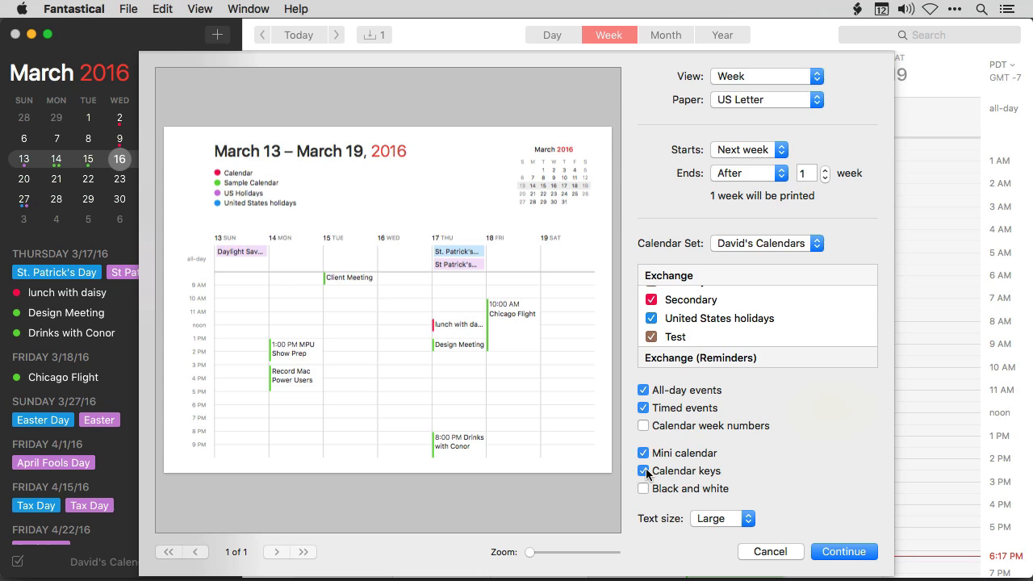
Keep the calendar keys legend and render the printout in black and white
left_click(642, 471)
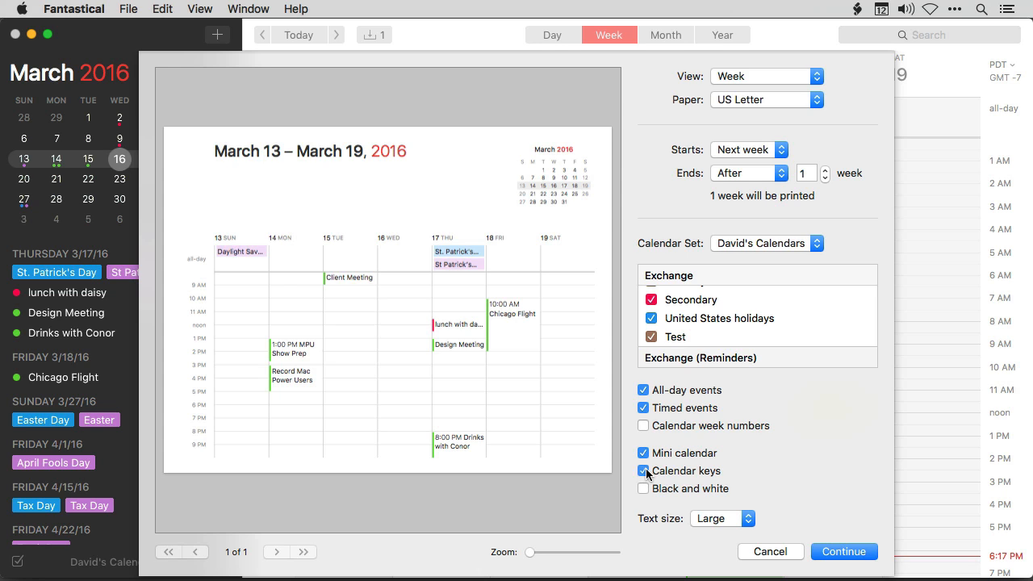
left_click(642, 471)
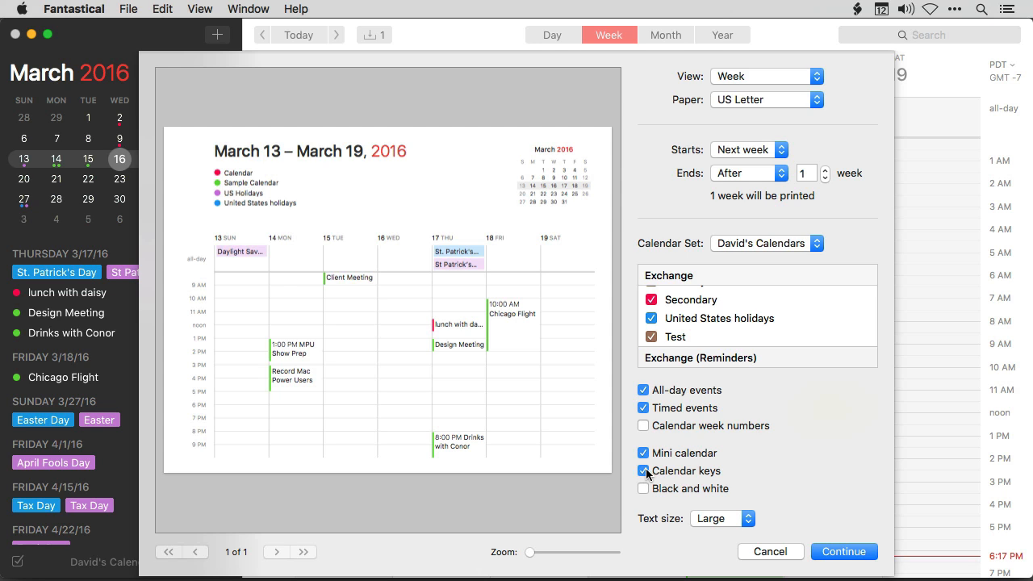
left_click(642, 487)
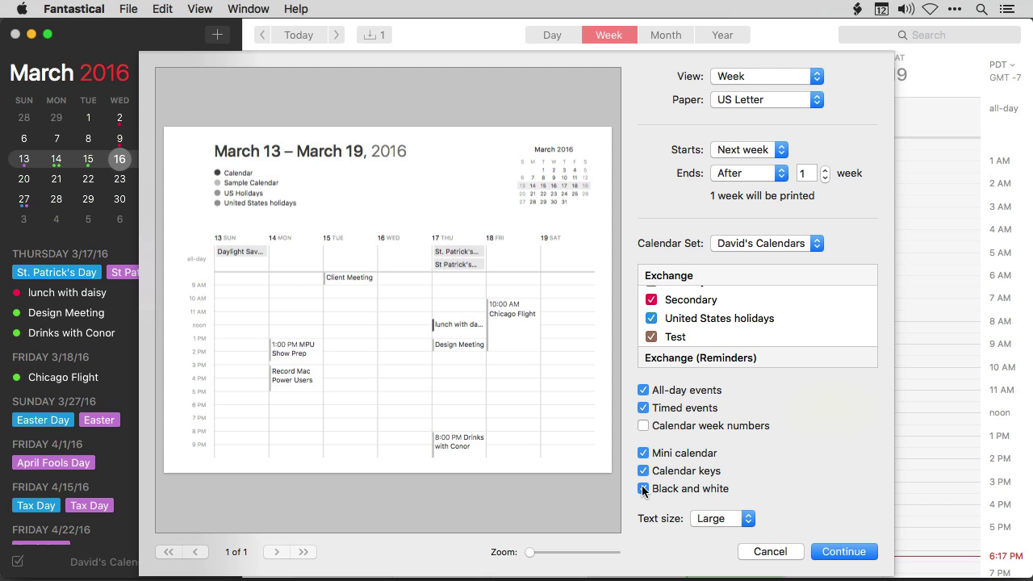
Return the printout to colour and set its text size to Medium
left_click(642, 487)
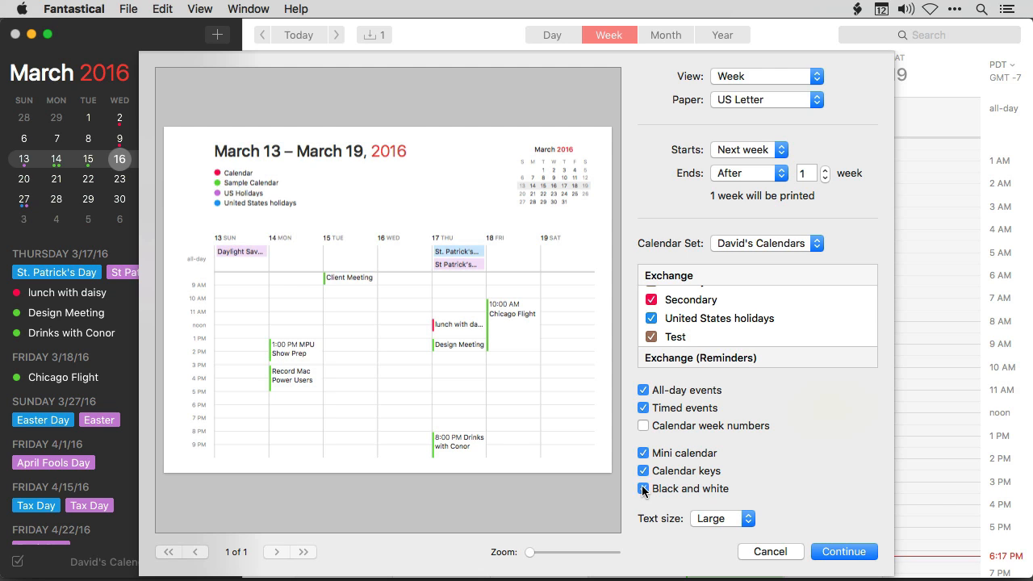
left_click(719, 518)
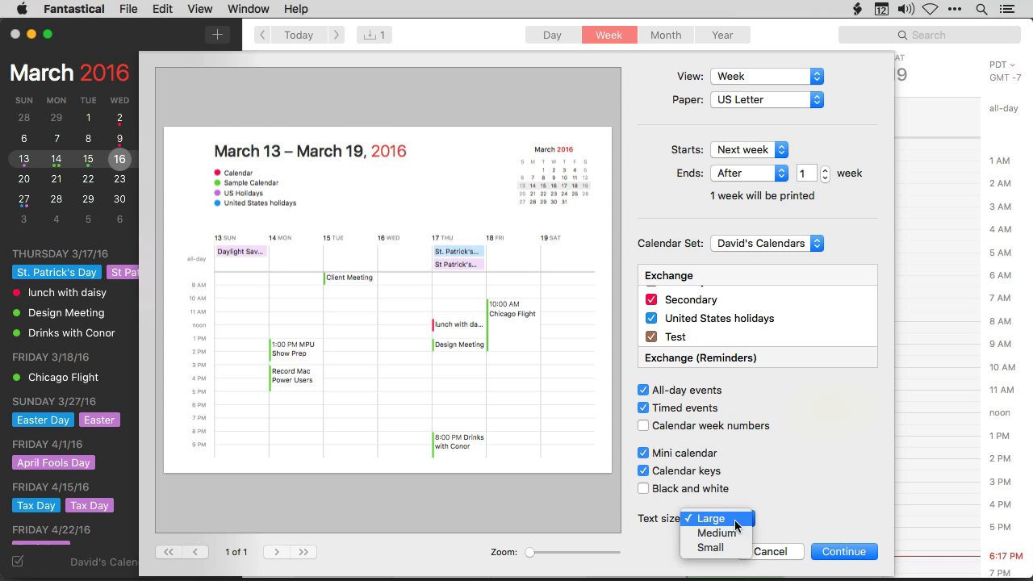
left_click(715, 532)
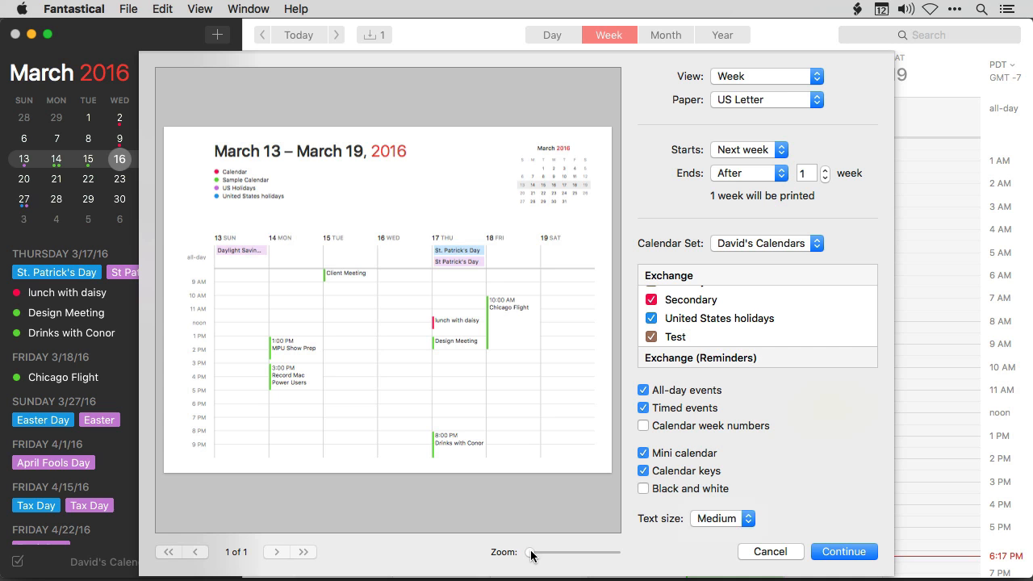
Zoom into the print preview and back out to the whole page
left_click_drag(533, 552, 571, 552)
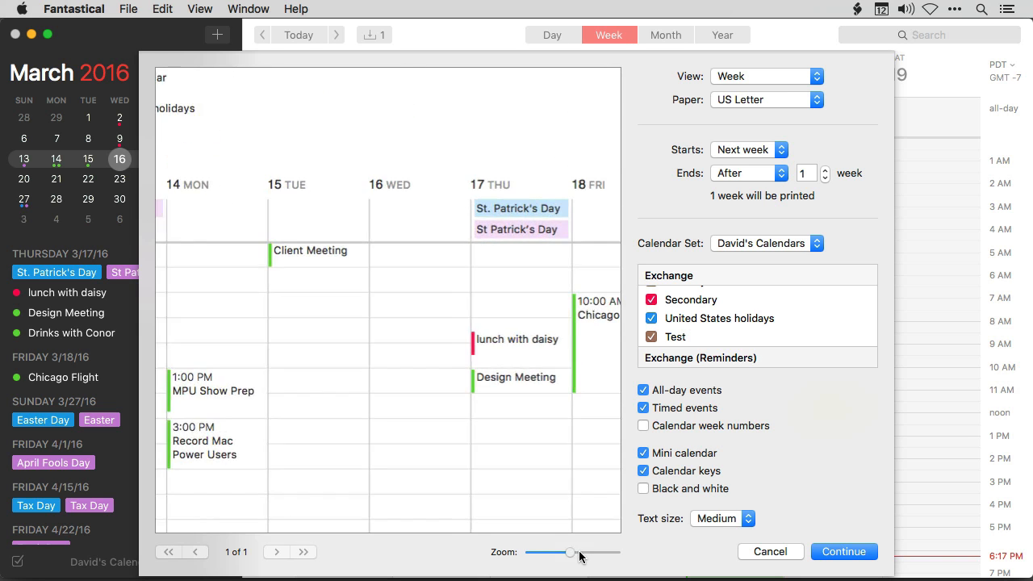
left_click_drag(572, 552, 523, 552)
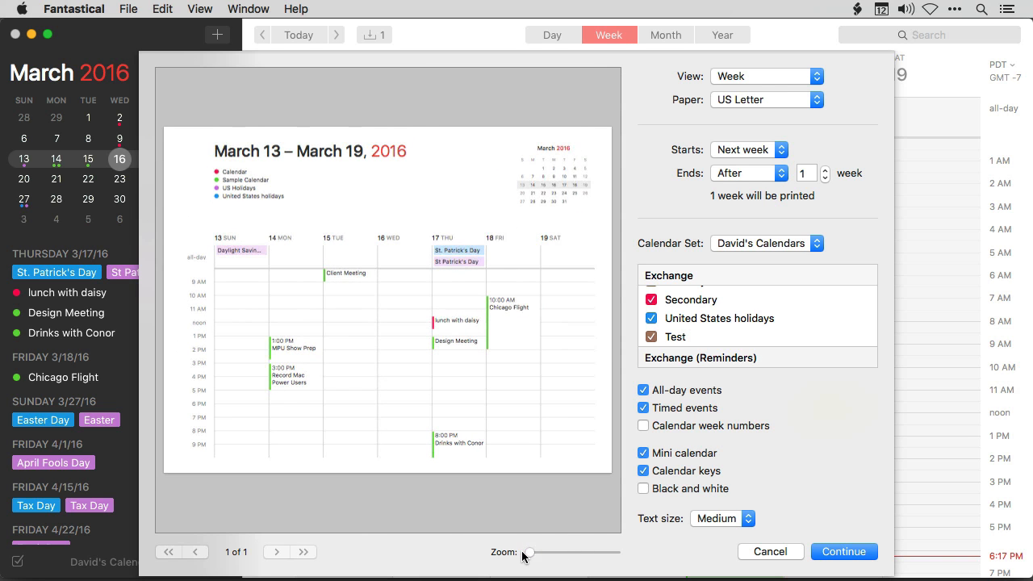
mouse_move(720, 393)
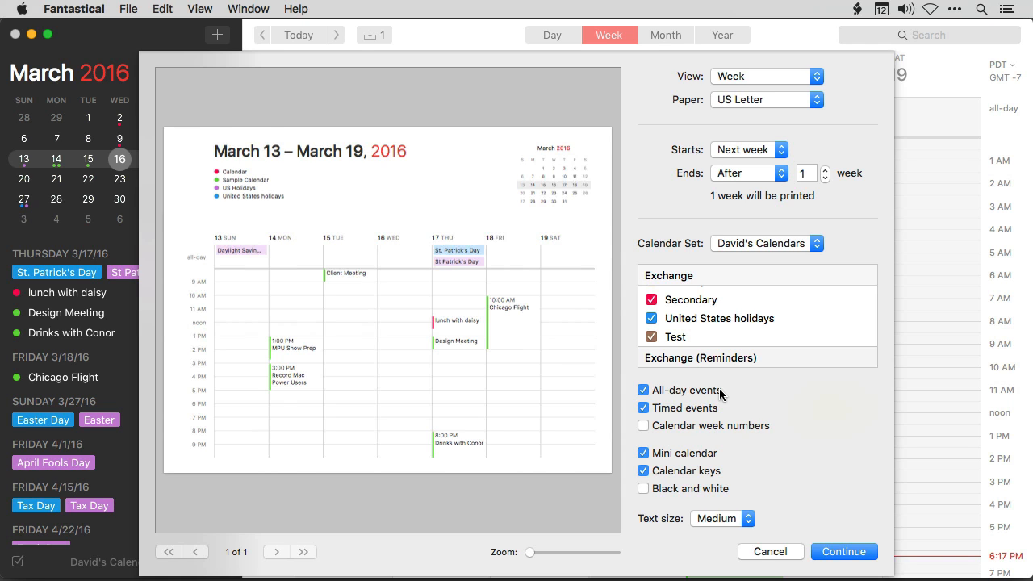
mouse_move(733, 355)
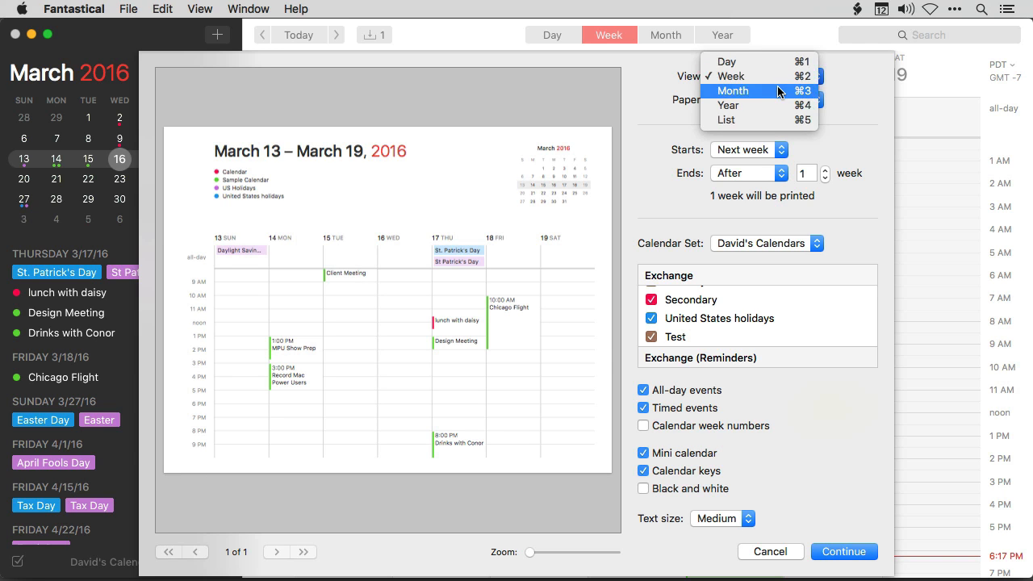
Switch to a Month layout and toggle all-day events off and back on
left_click(733, 91)
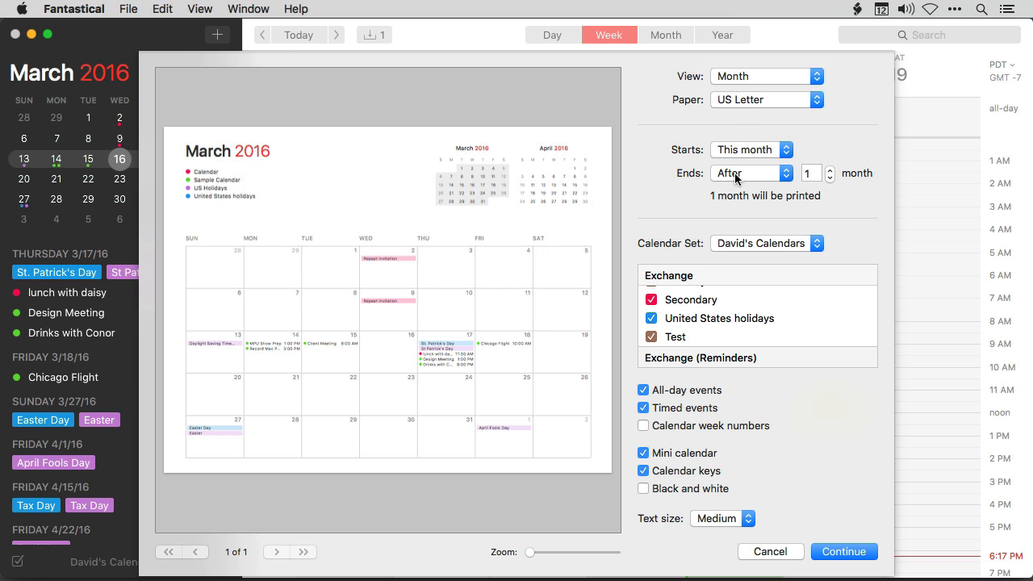
left_click(643, 389)
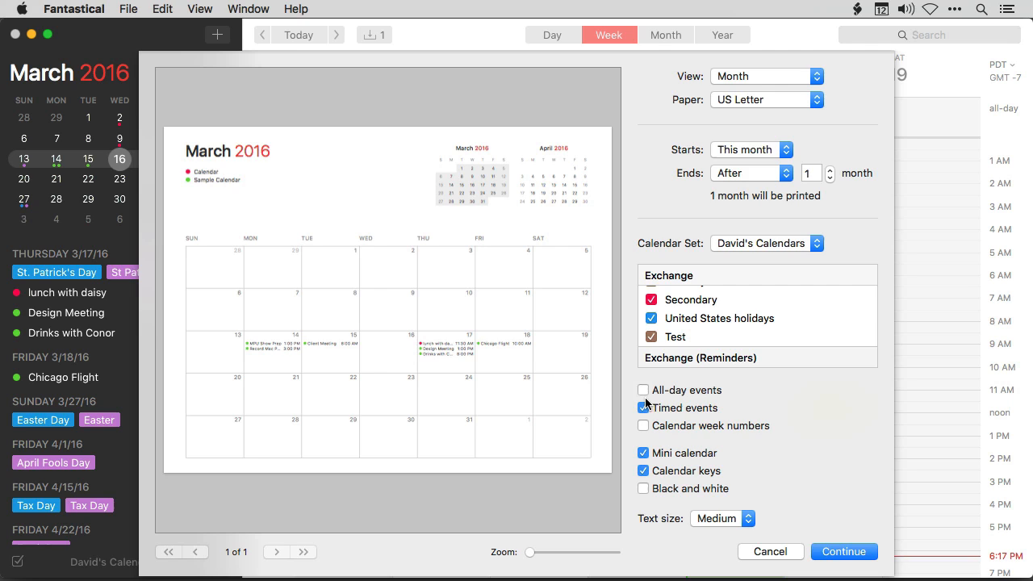
left_click(642, 407)
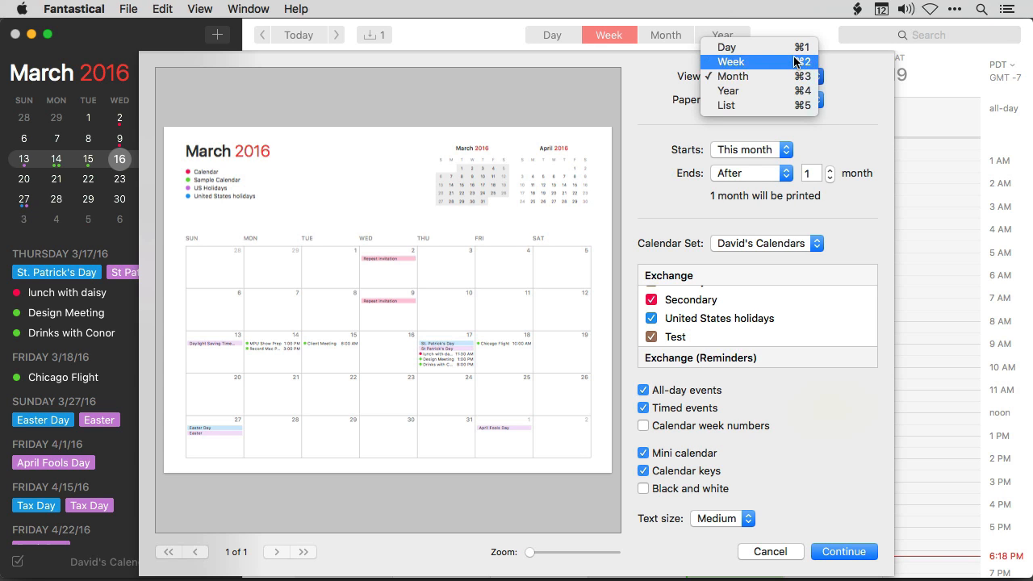
Return to the Week layout and continue to the system Print dialog
left_click(730, 62)
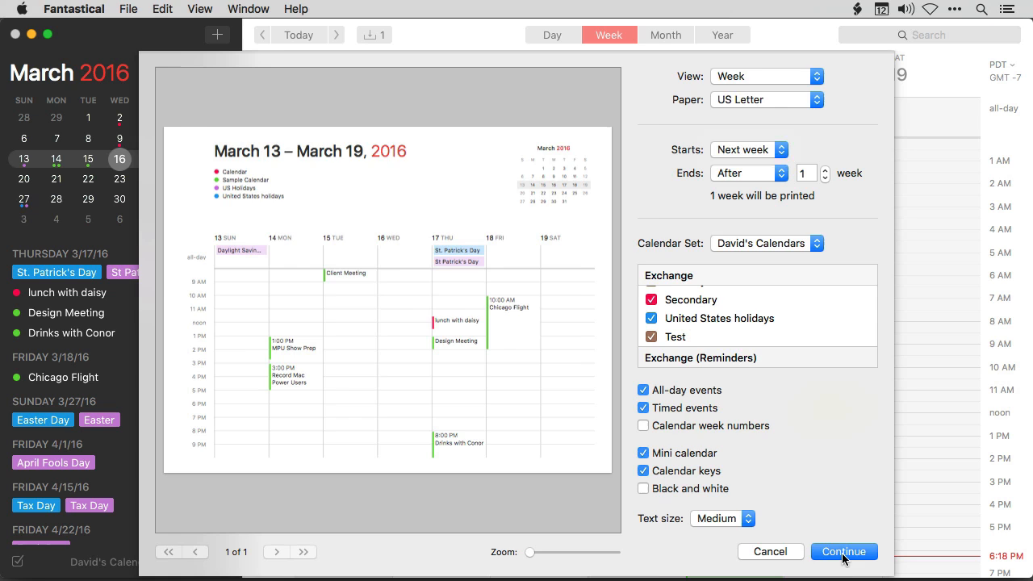
left_click(843, 552)
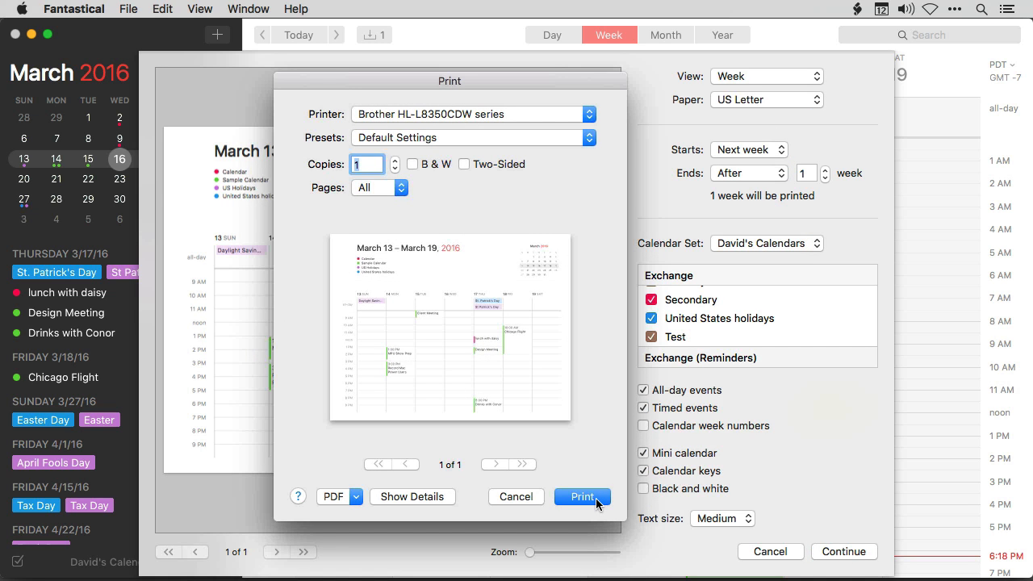
mouse_move(559, 507)
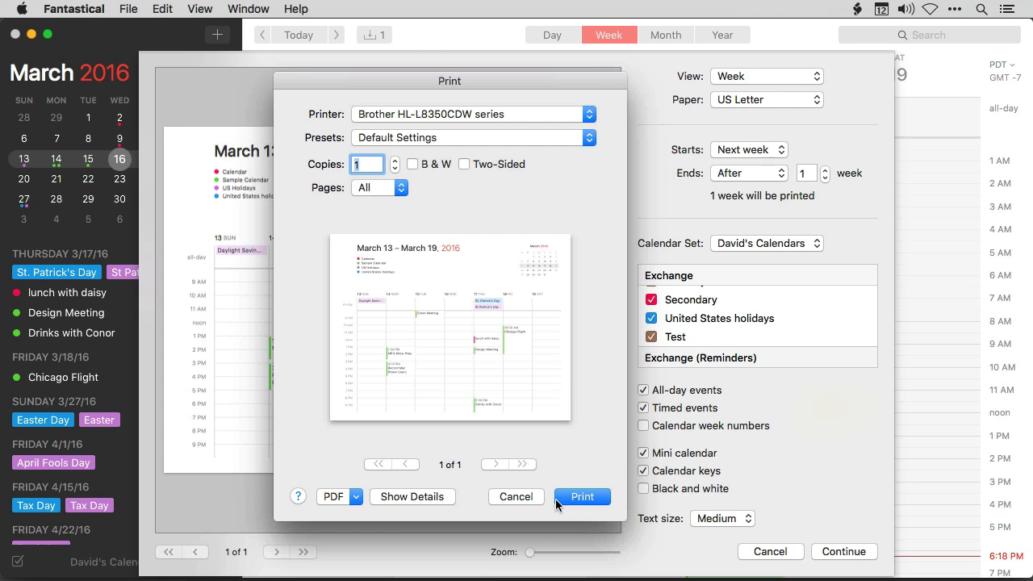
Show the PDF save choices in the Print dialog, then cancel without printing
left_click(339, 497)
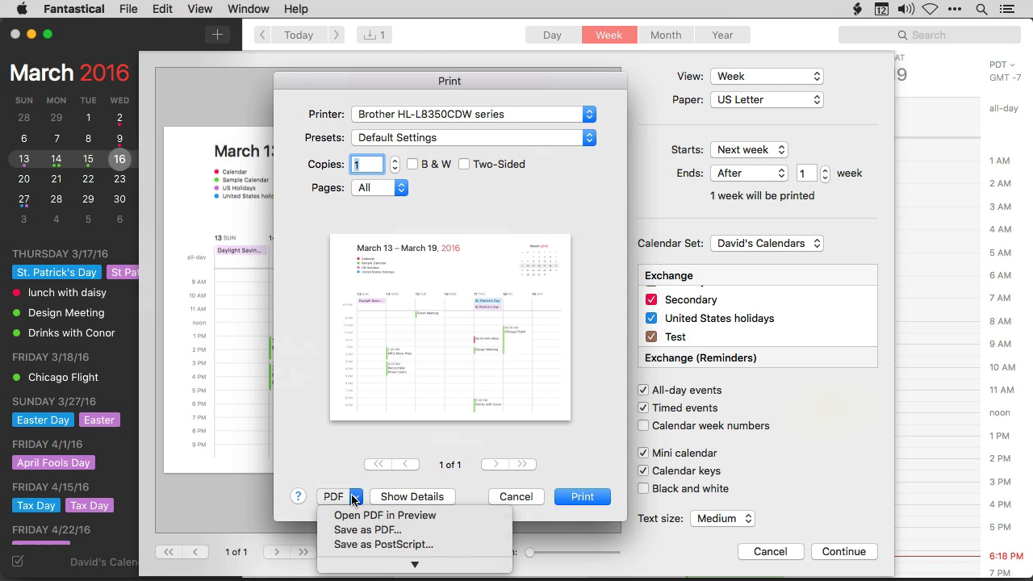
mouse_move(368, 530)
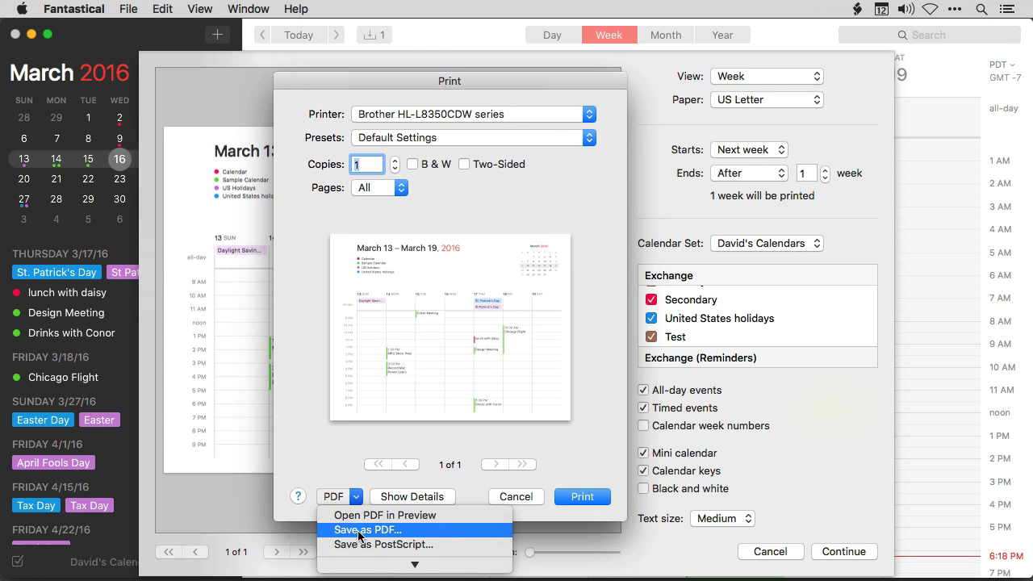
mouse_move(213, 536)
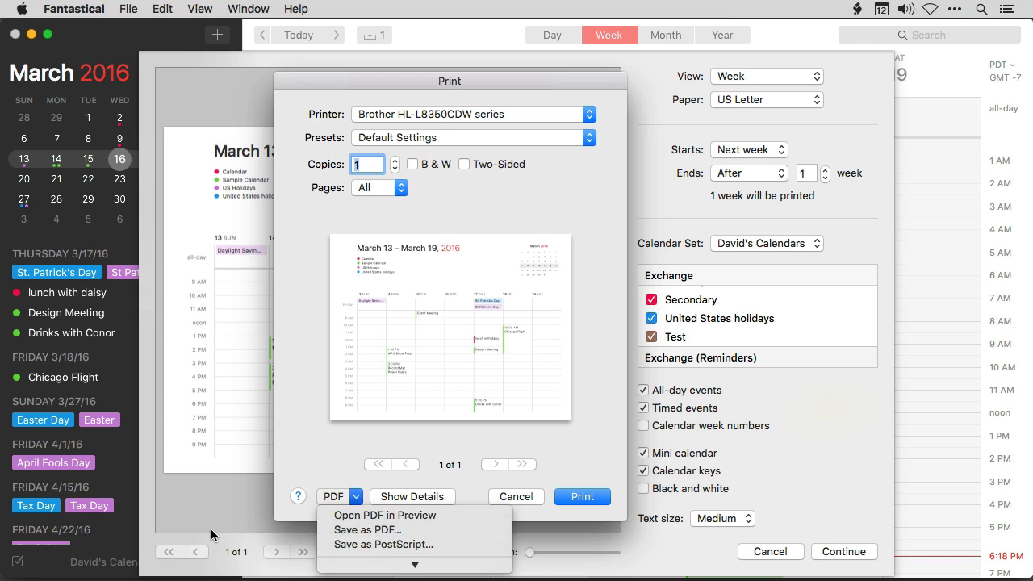
left_click(516, 497)
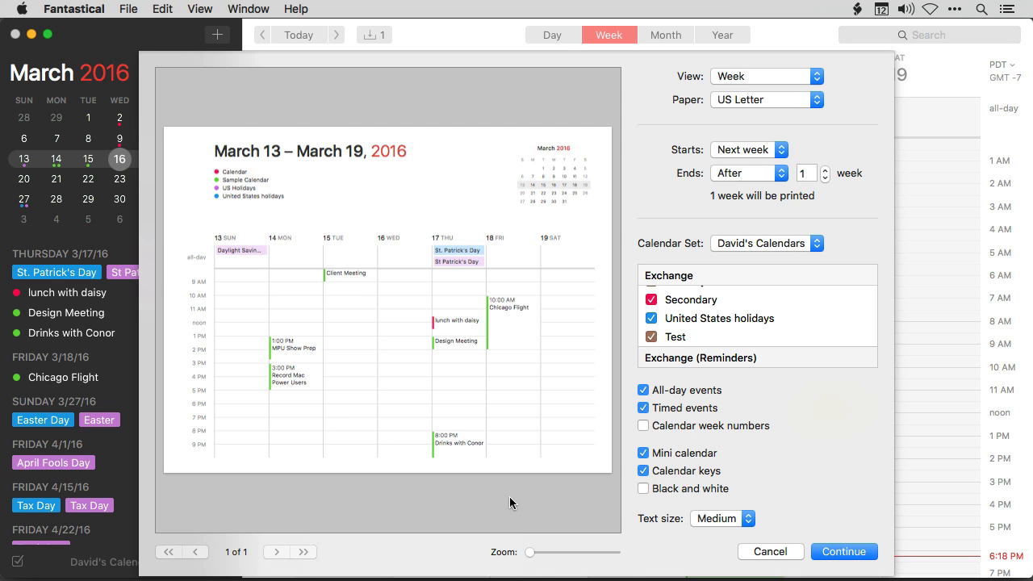